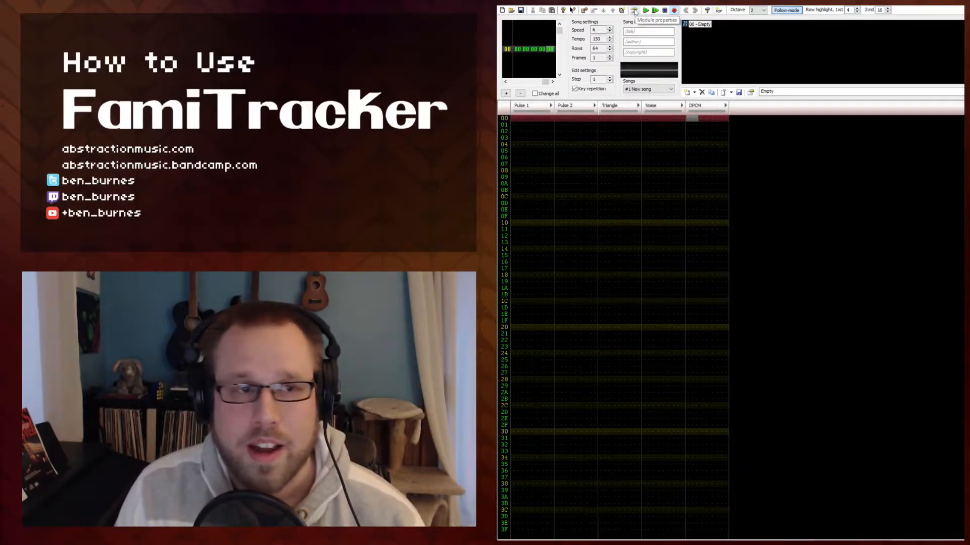
# Step: Set the module's expansion sound to Konami VRC6 in Module properties
pyautogui.click(634, 10)
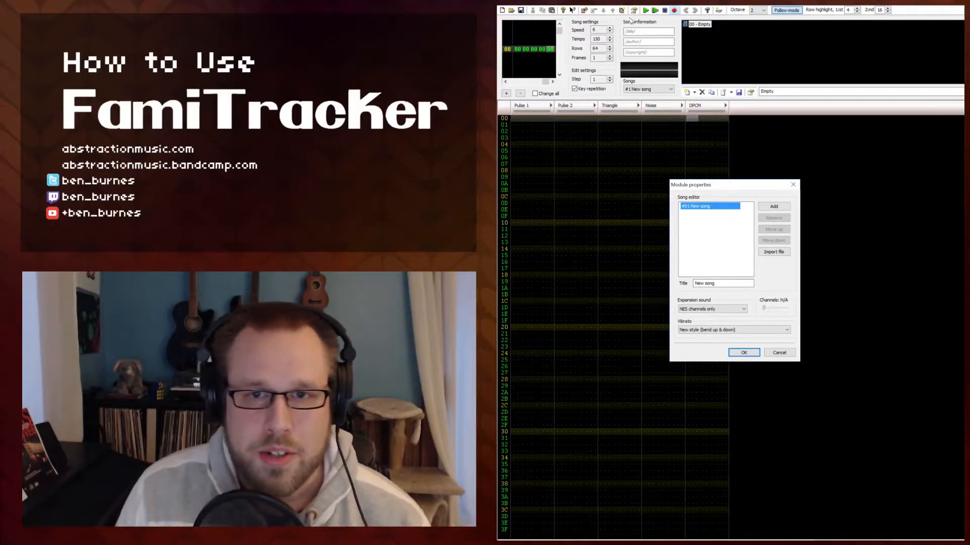
pyautogui.moveTo(691, 189)
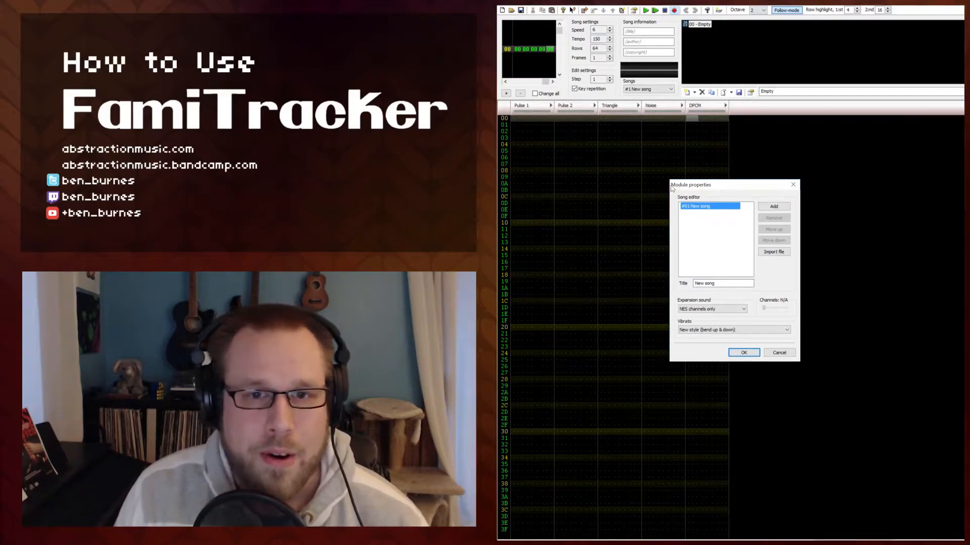
pyautogui.moveTo(739, 235)
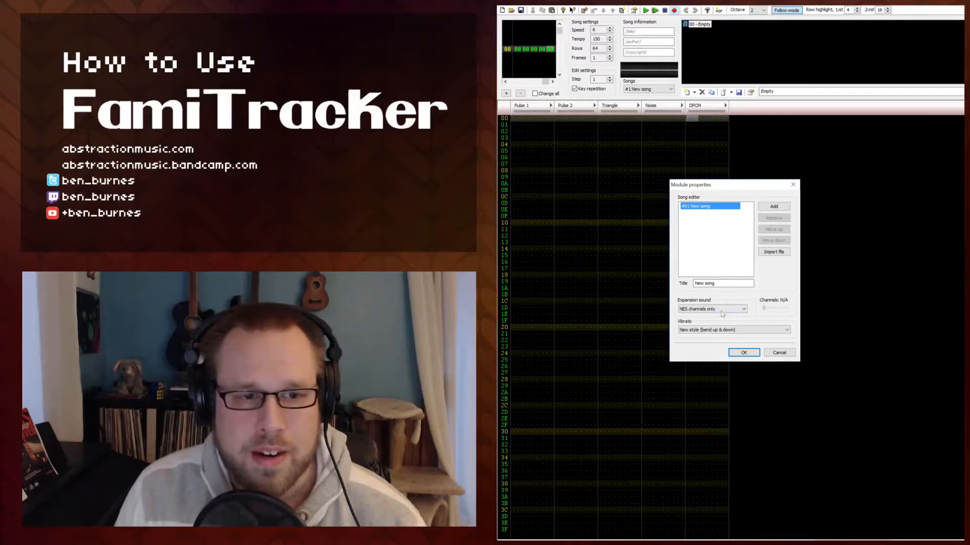
pyautogui.click(742, 309)
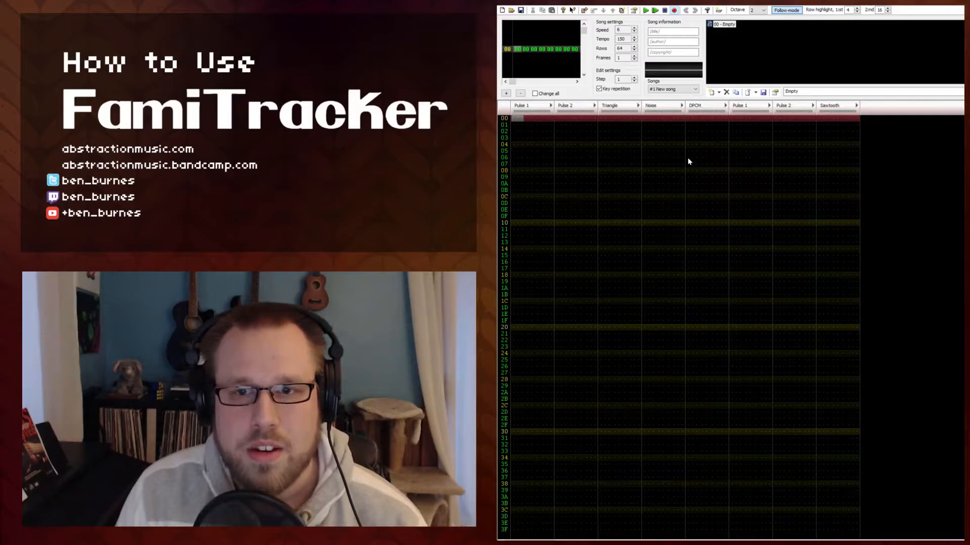
pyautogui.moveTo(697, 111)
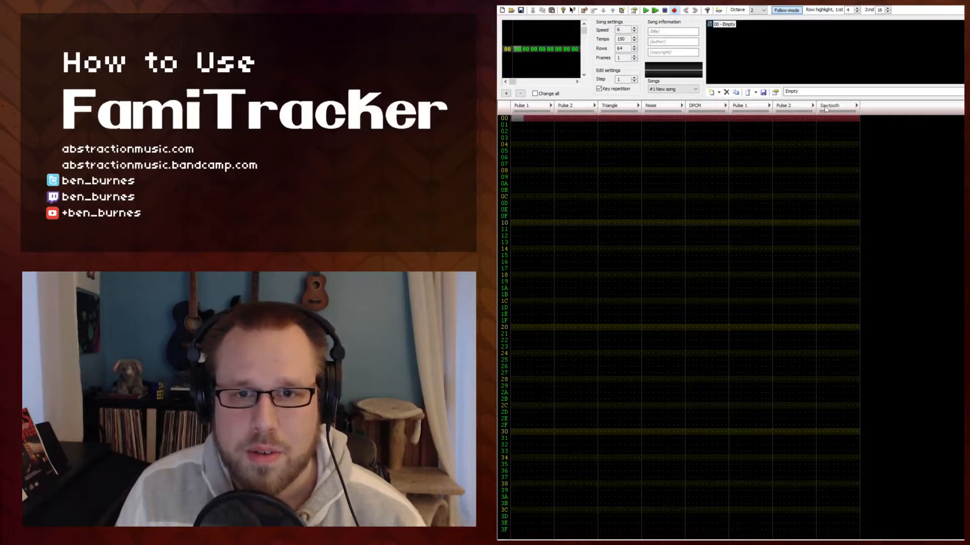
pyautogui.moveTo(812, 150)
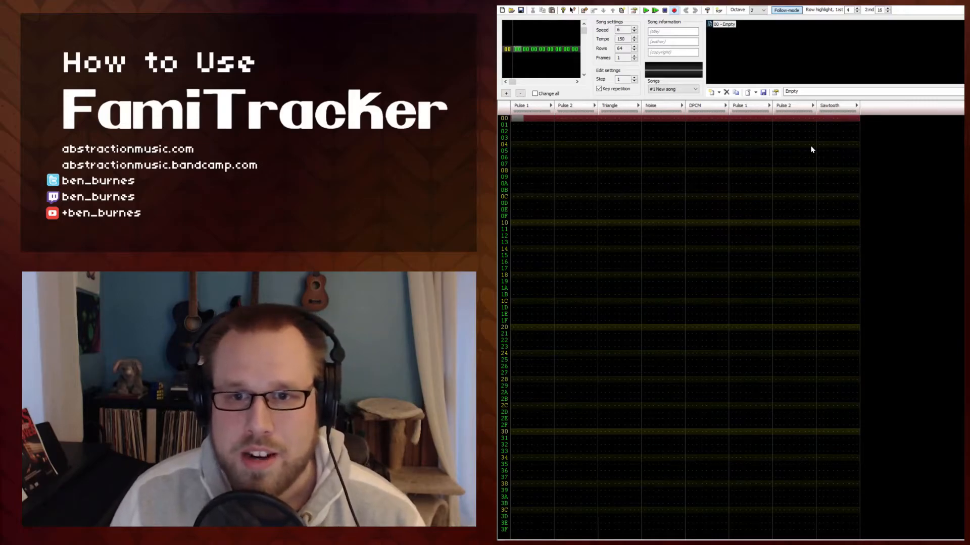
pyautogui.moveTo(825, 117)
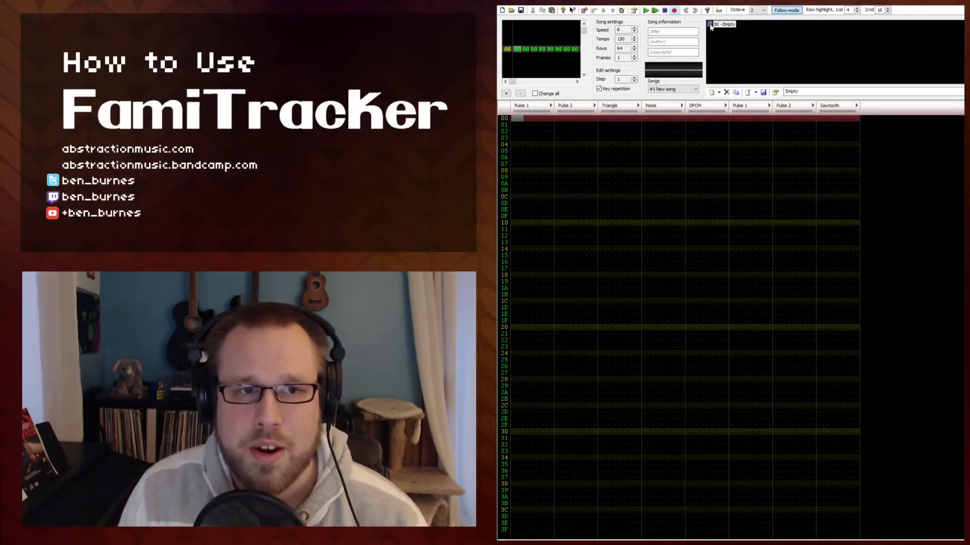
pyautogui.moveTo(820, 159)
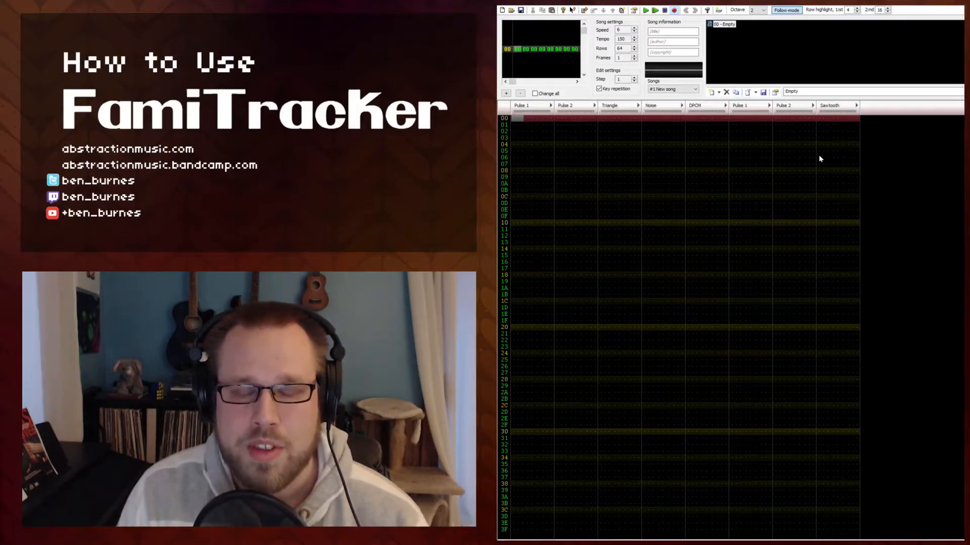
pyautogui.moveTo(764, 127)
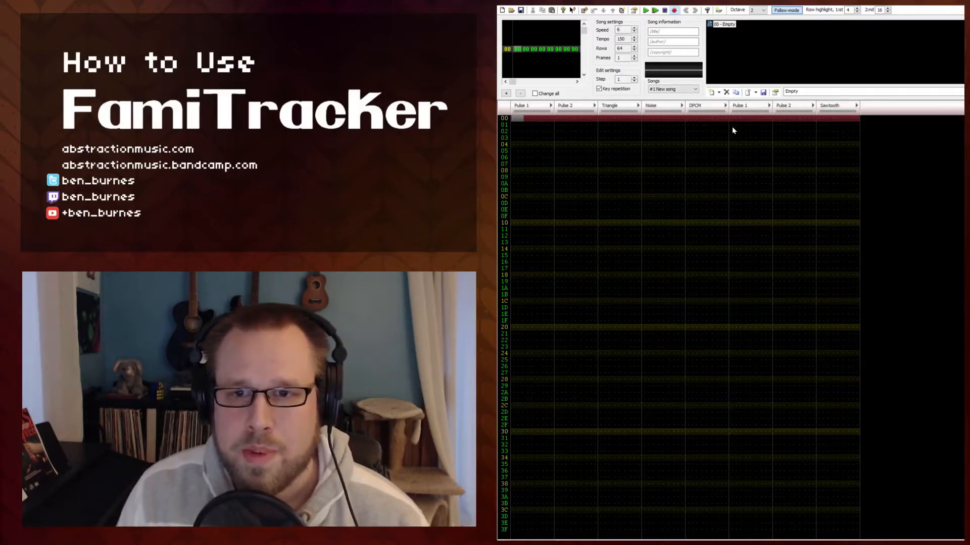
pyautogui.moveTo(731, 130)
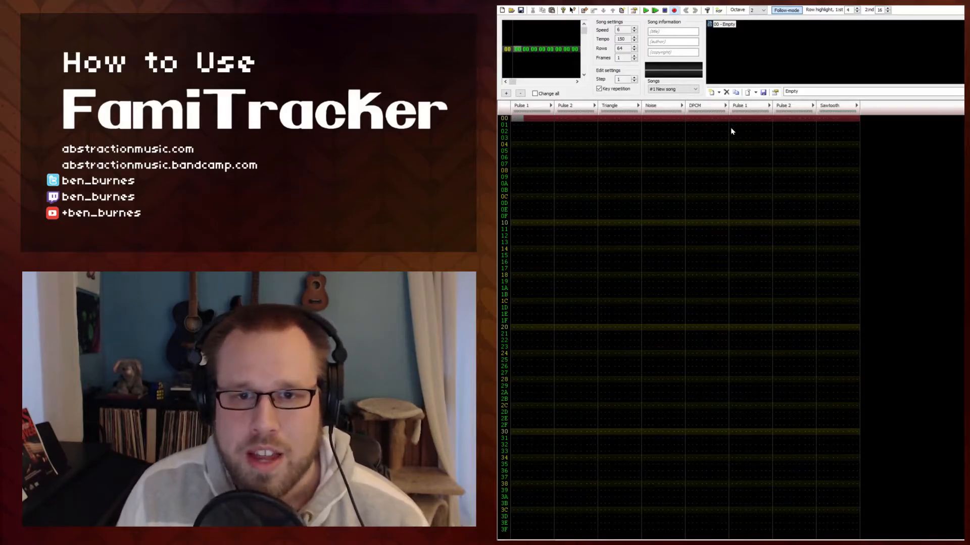
pyautogui.moveTo(736, 121)
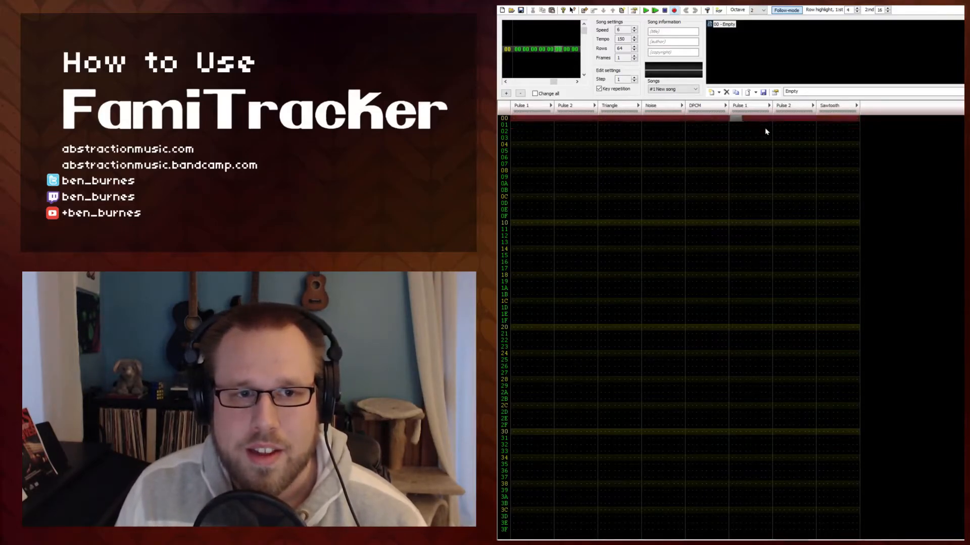
pyautogui.click(712, 91)
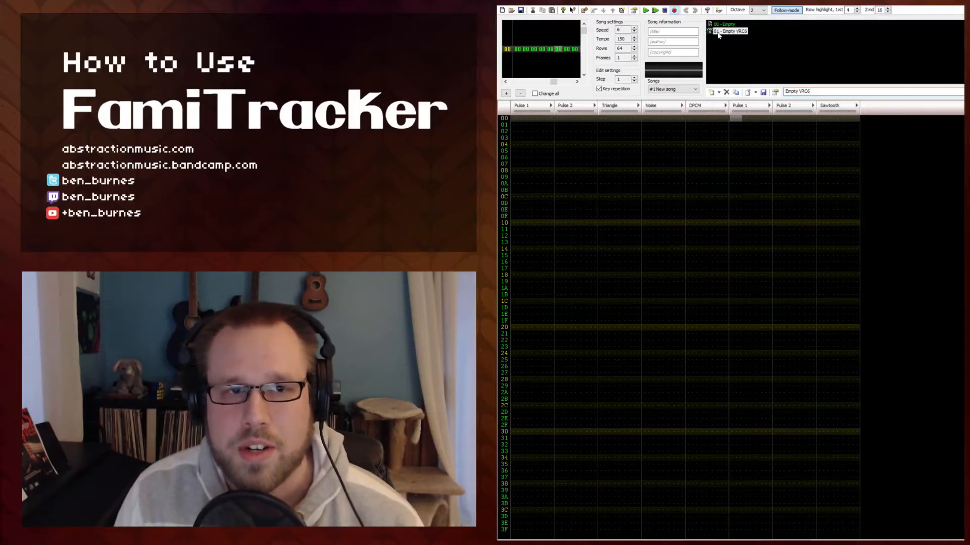
pyautogui.moveTo(747, 134)
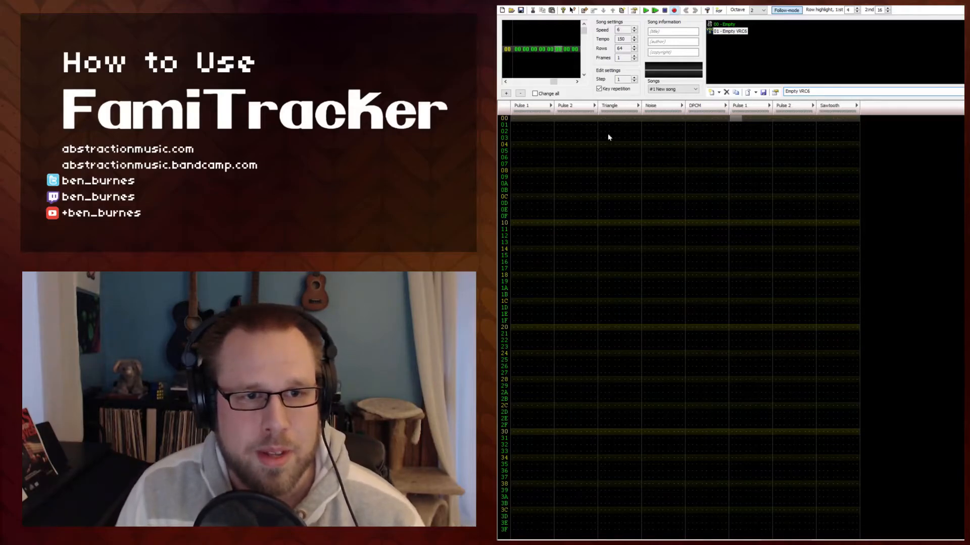
pyautogui.moveTo(836, 126)
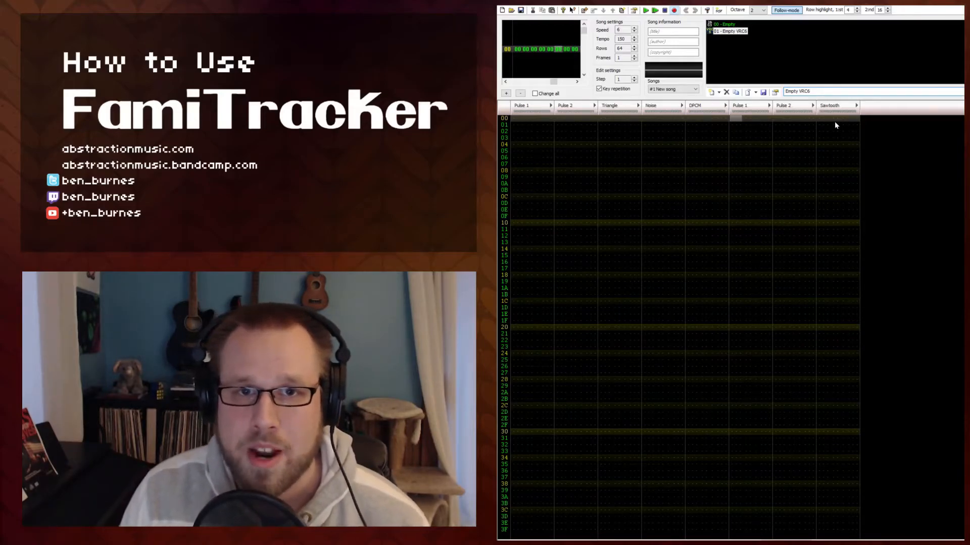
pyautogui.moveTo(816, 123)
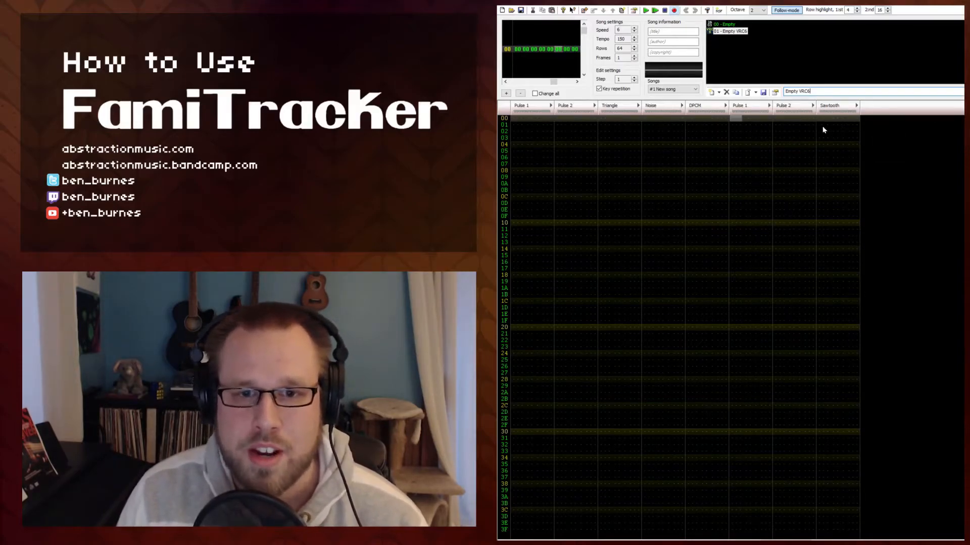
pyautogui.moveTo(810, 130)
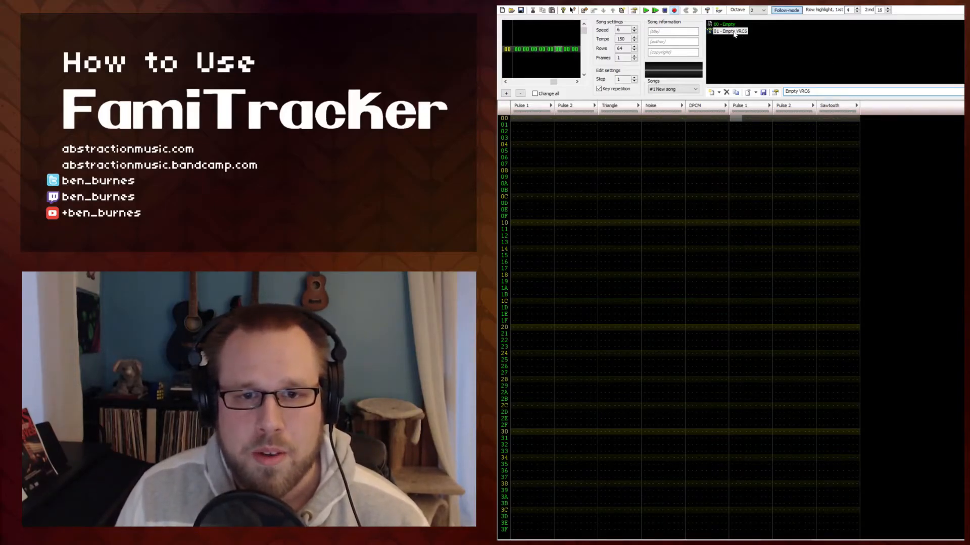
# Step: Enable Pulse Width on instrument 01 and draw a three-step rising sequence
pyautogui.doubleClick(731, 31)
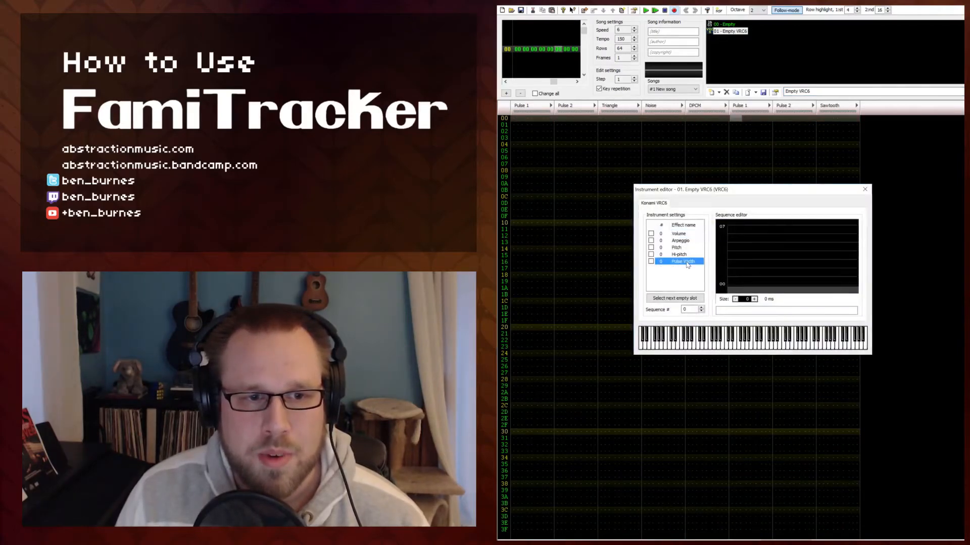
pyautogui.click(650, 261)
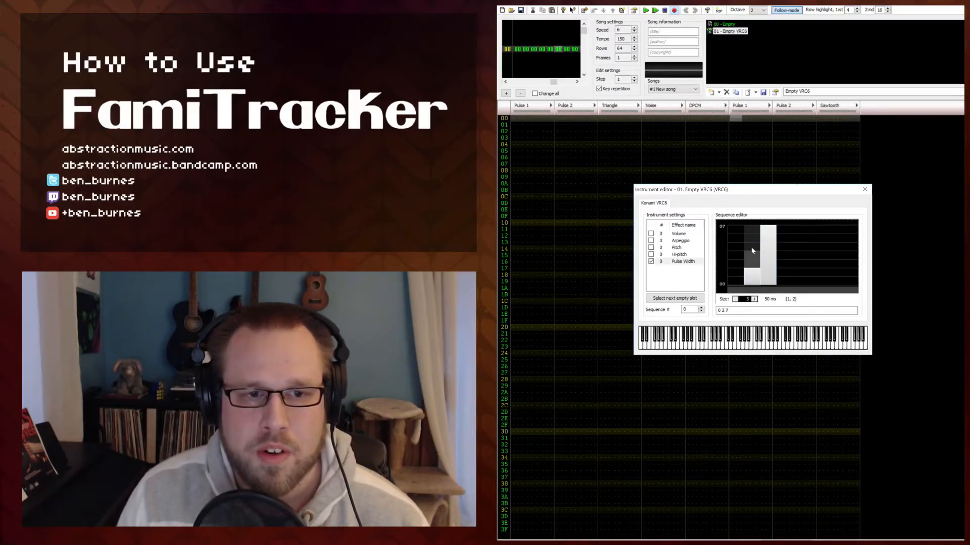
pyautogui.click(736, 279)
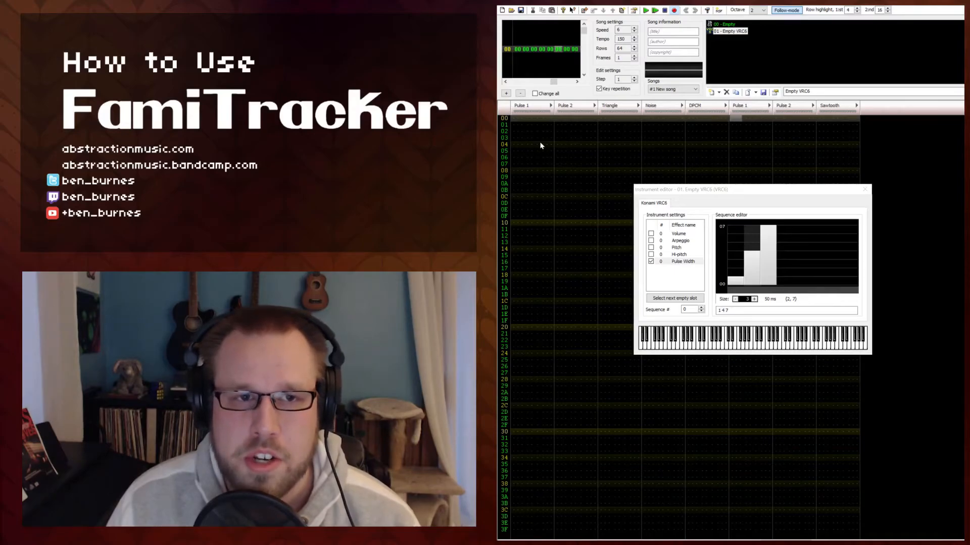
pyautogui.moveTo(572, 122)
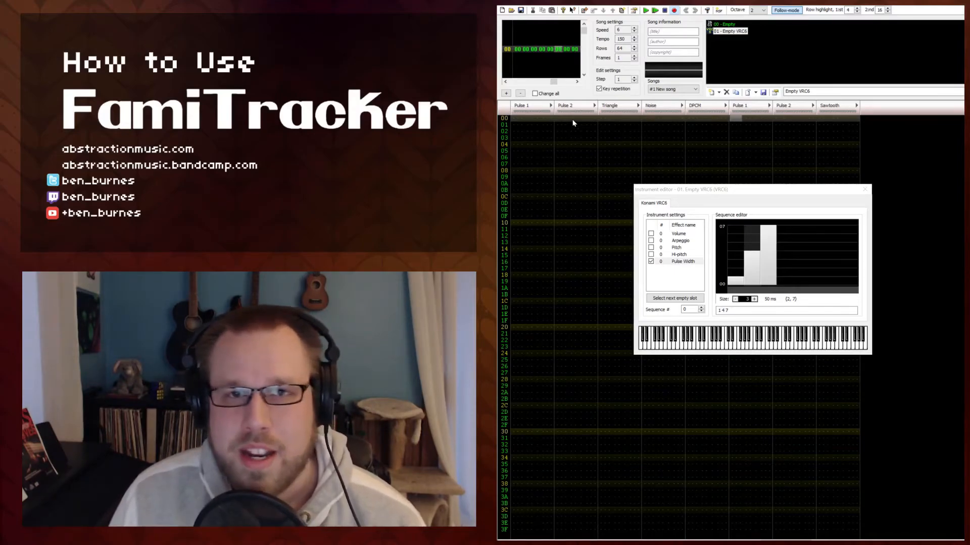
pyautogui.moveTo(735, 120)
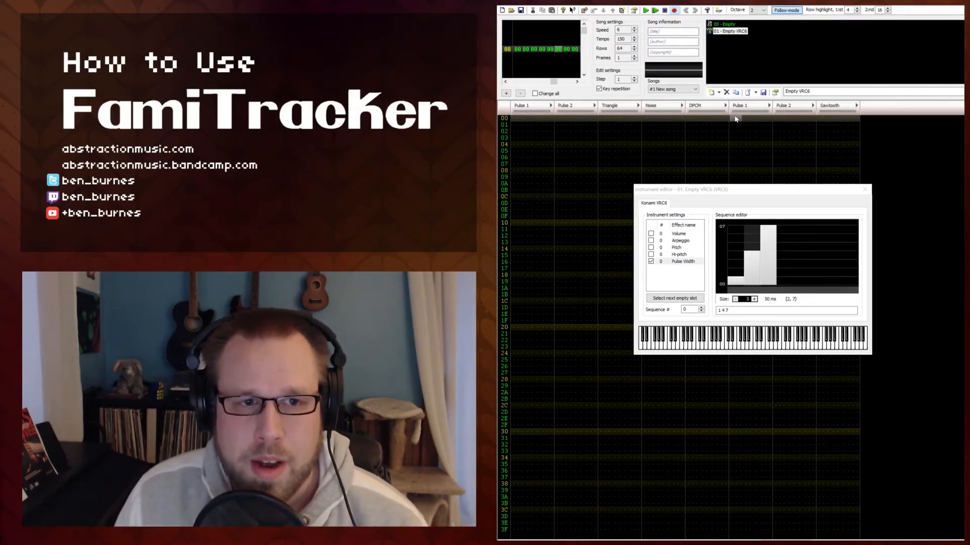